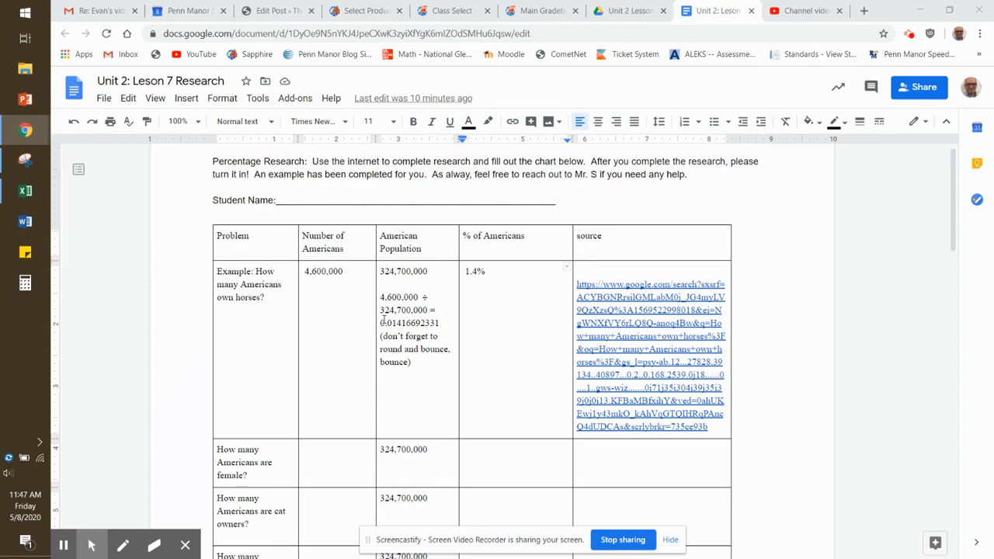
{"action": "mouse_move", "coordinate": [388, 334]}
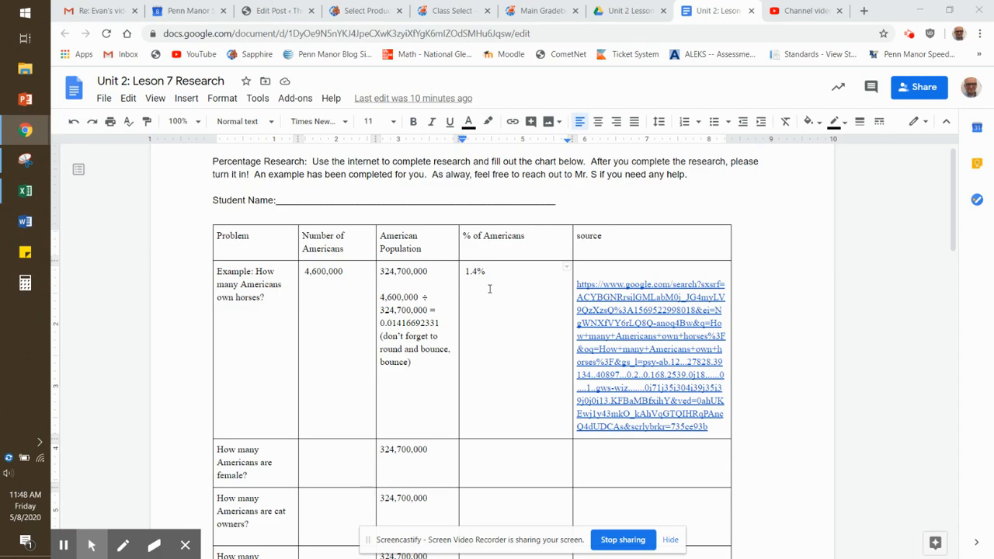
{"action": "scroll", "scroll_direction": "down", "scroll_amount": 3}
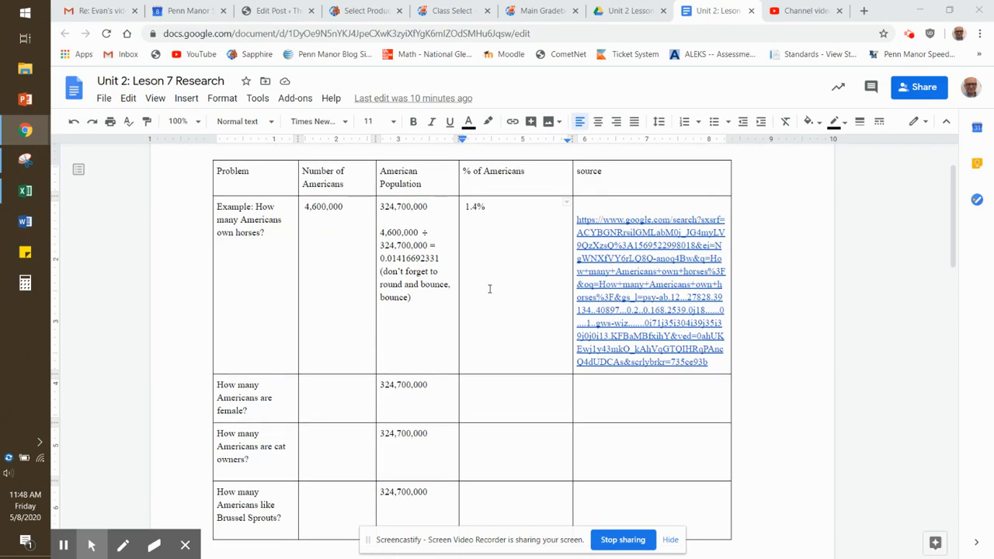
{"action": "scroll", "scroll_direction": "down", "scroll_amount": 3}
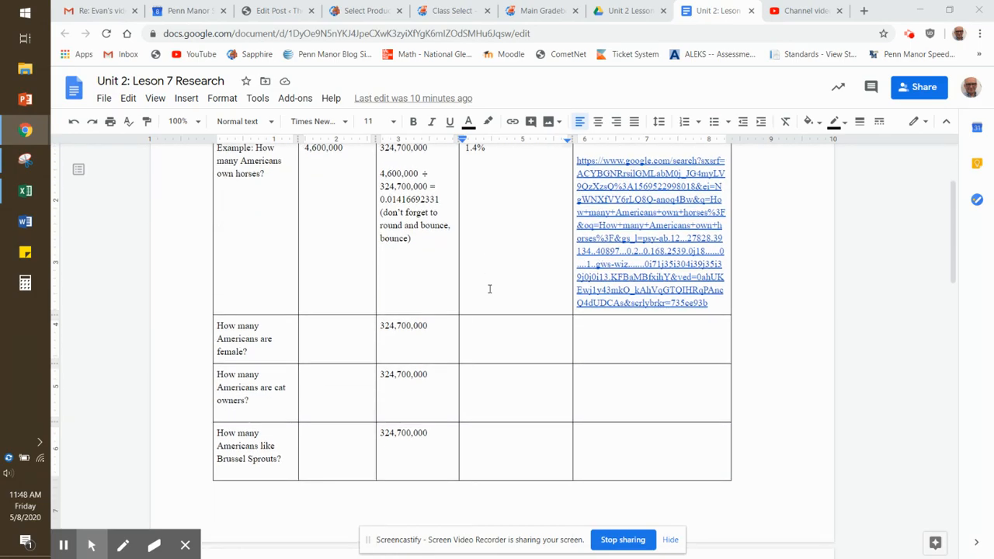
{"action": "scroll", "scroll_direction": "down", "scroll_amount": 3}
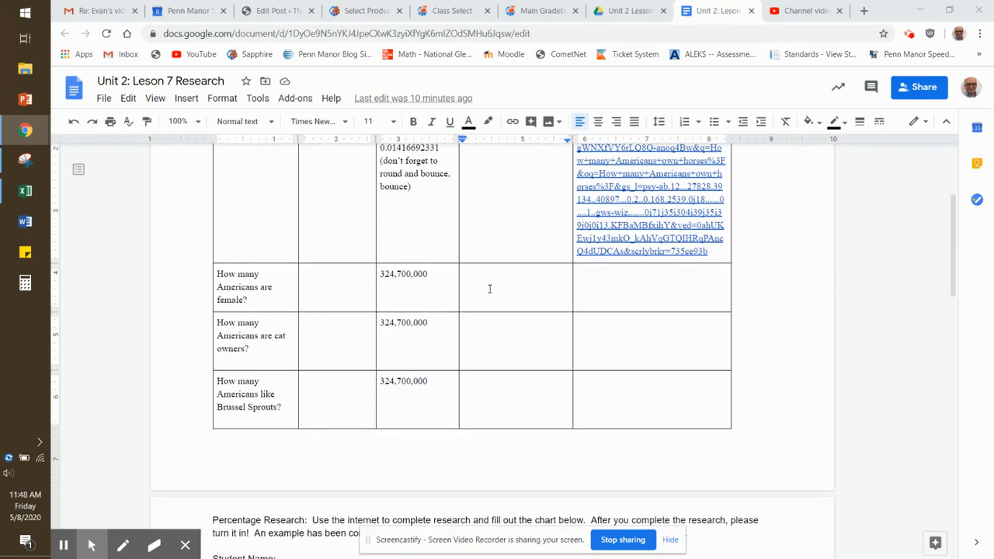
{"action": "scroll", "scroll_direction": "down", "scroll_amount": 3}
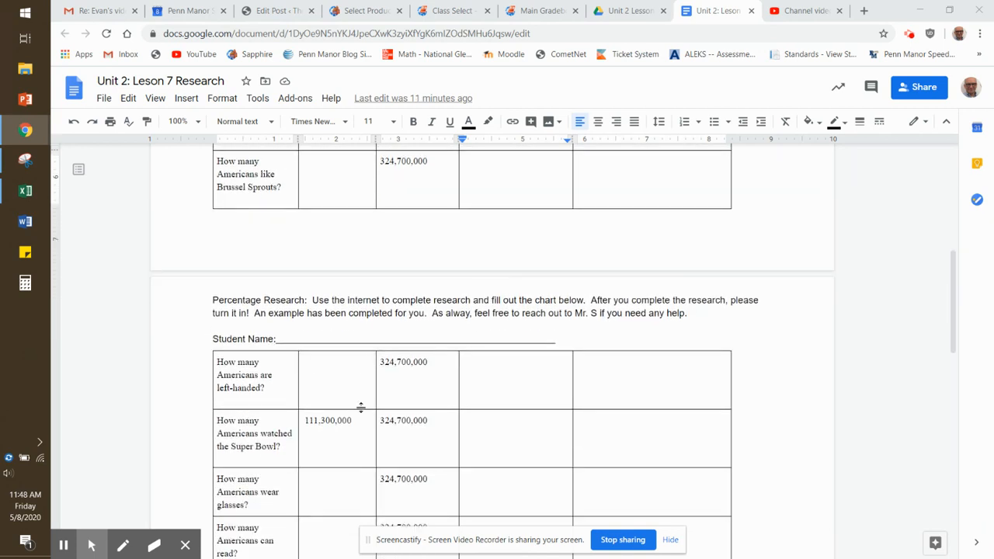
{"action": "scroll", "scroll_direction": "down", "scroll_amount": 3}
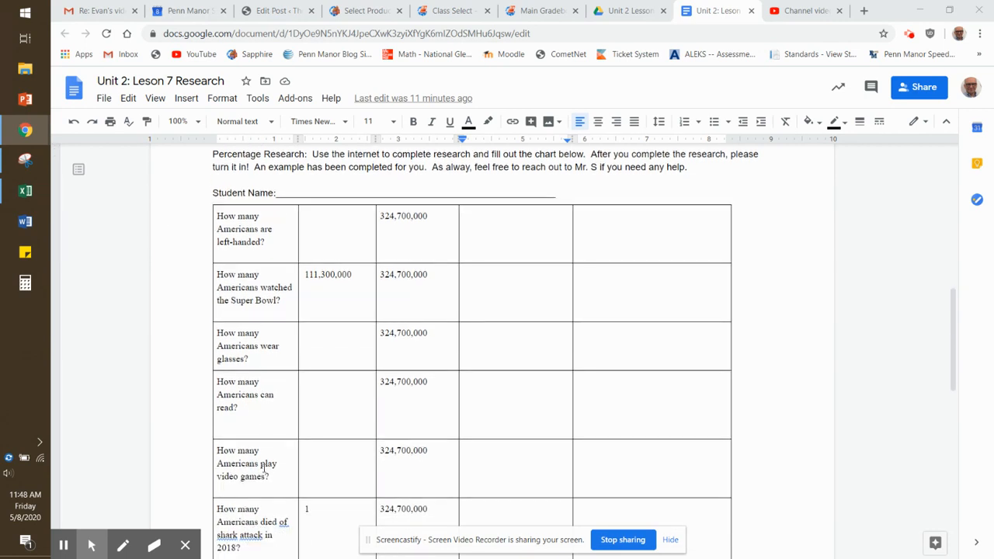
{"action": "scroll", "scroll_direction": "down", "scroll_amount": 3}
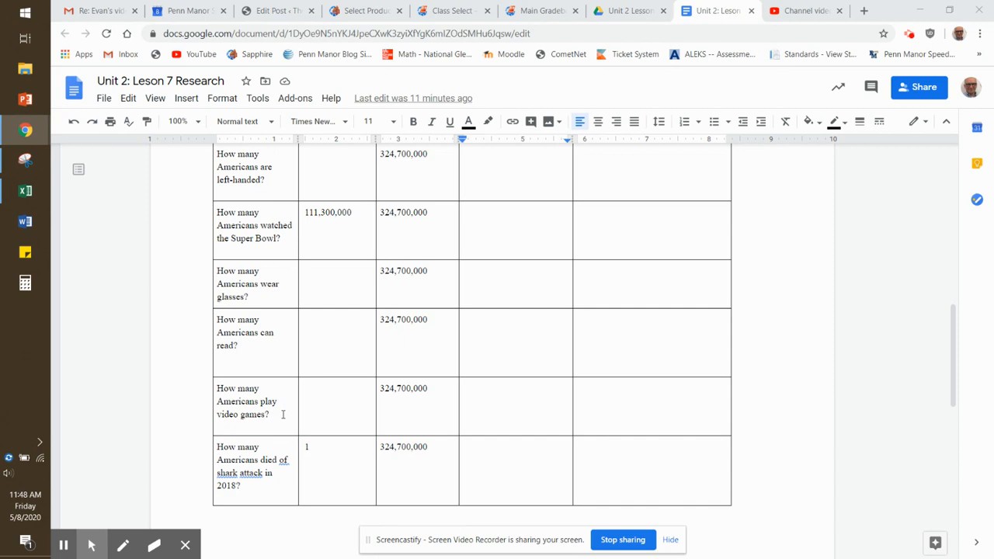
{"action": "scroll", "scroll_direction": "down", "scroll_amount": 3}
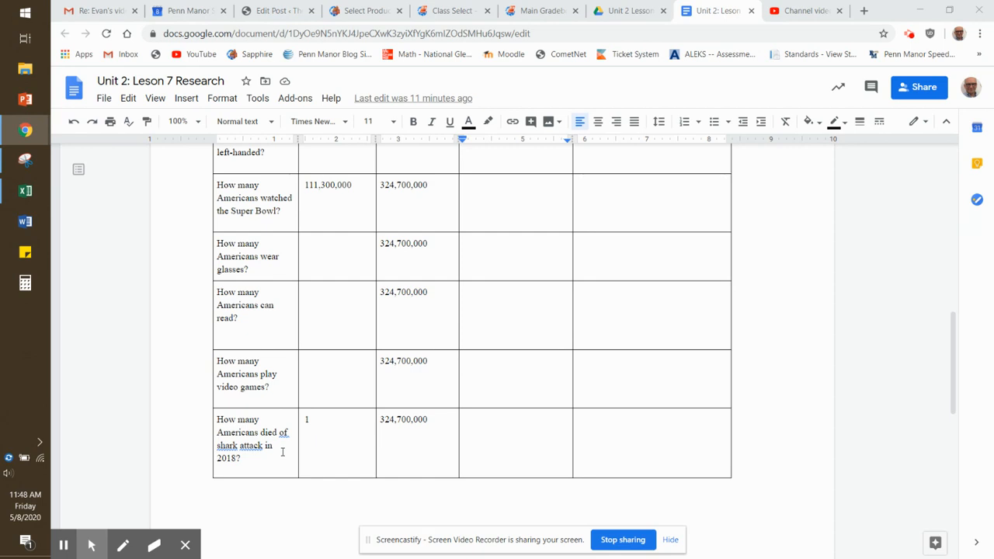
{"action": "scroll", "scroll_direction": "down", "scroll_amount": 3}
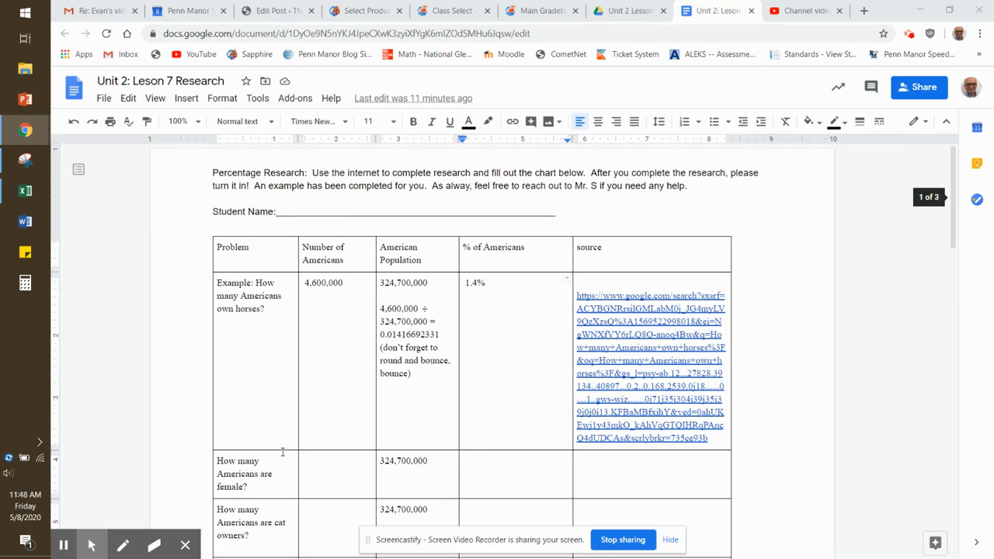
{"action": "mouse_move", "coordinate": [348, 264]}
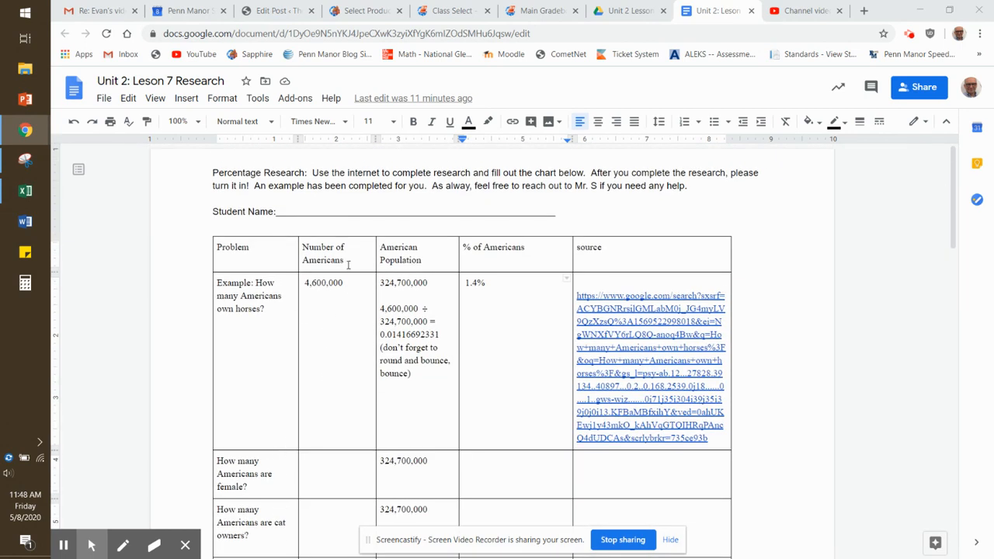